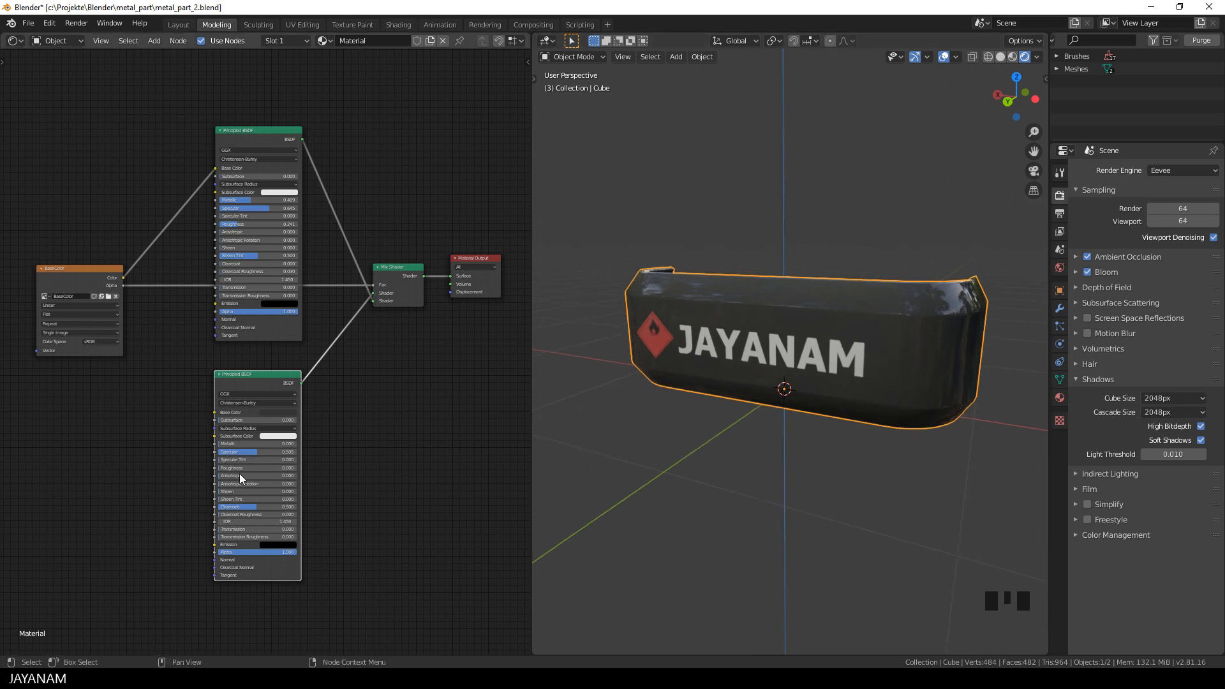
mouse_move(384, 295)
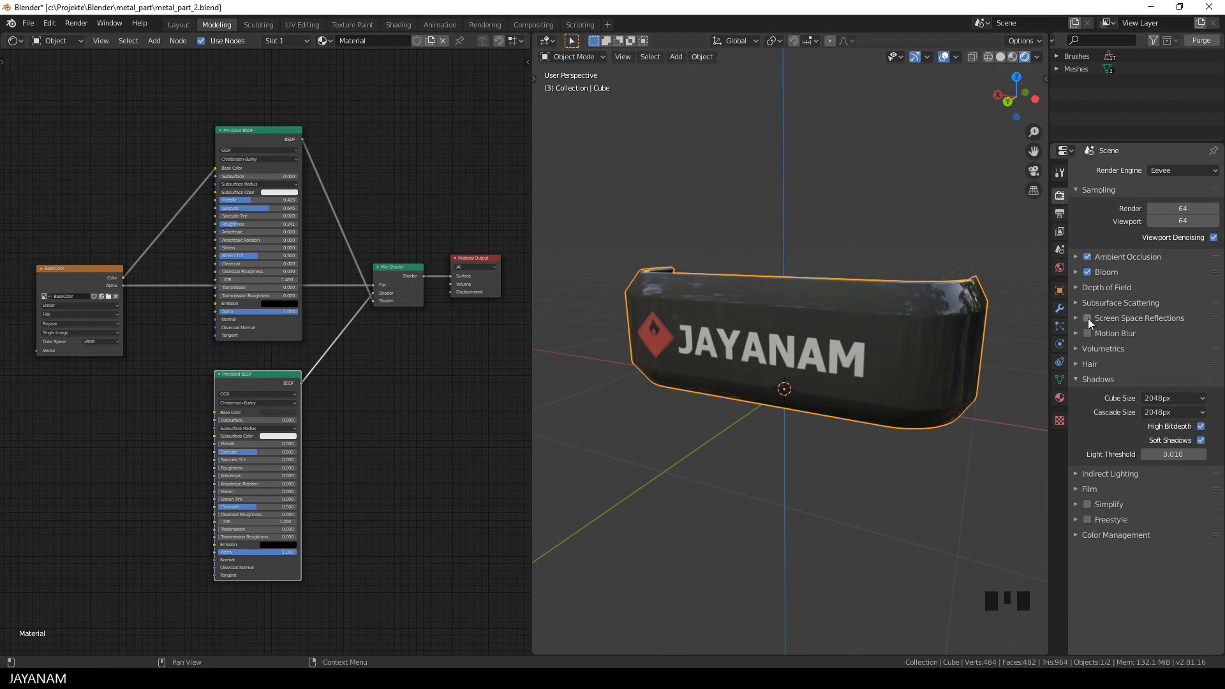
Tick Screen Space Reflections and its Refraction option in the Eevee Render Properties
left_click(1087, 318)
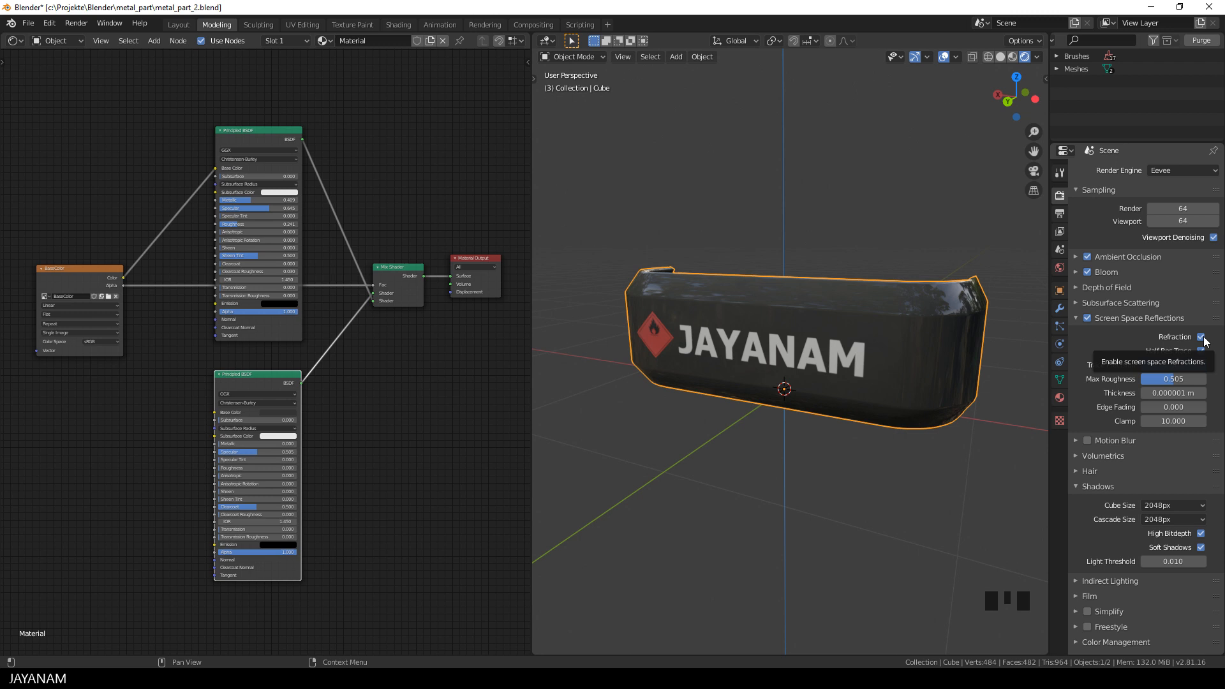
left_click(1198, 337)
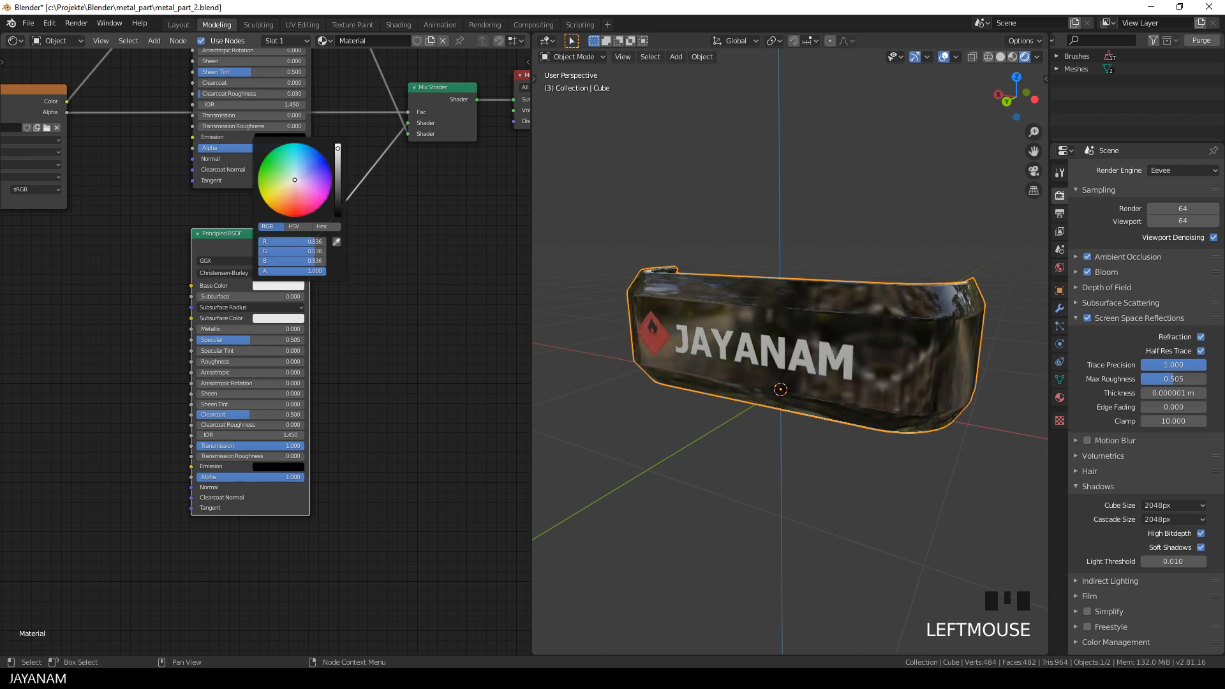
Dismiss the second Principled BSDF's base colour picker and bring up the Add menu
left_click(827, 316)
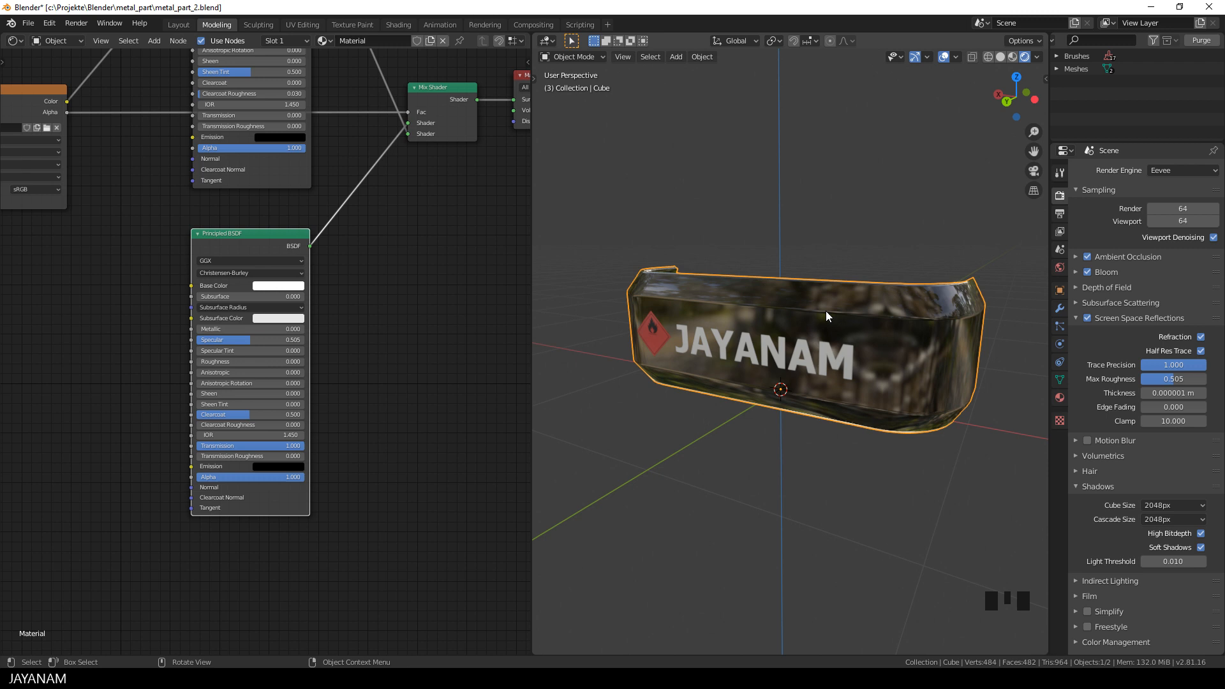
key("shift+a")
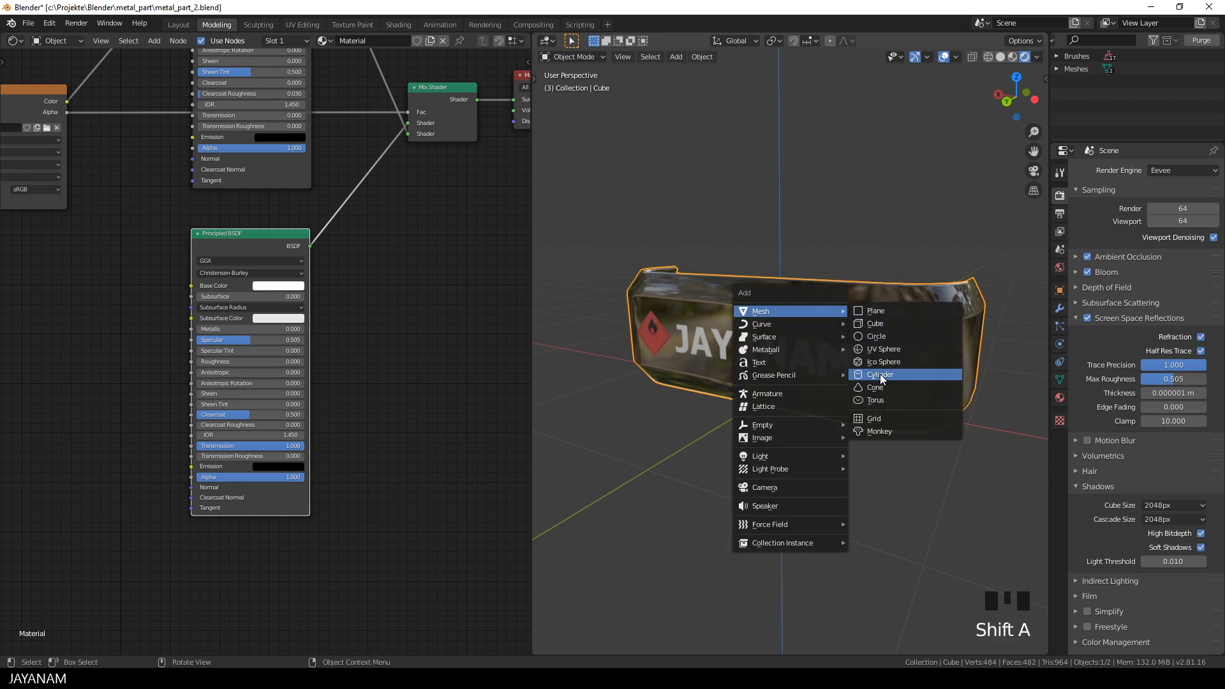
Add a cylinder and scale it along Z into a tall column behind the box
left_click(879, 375)
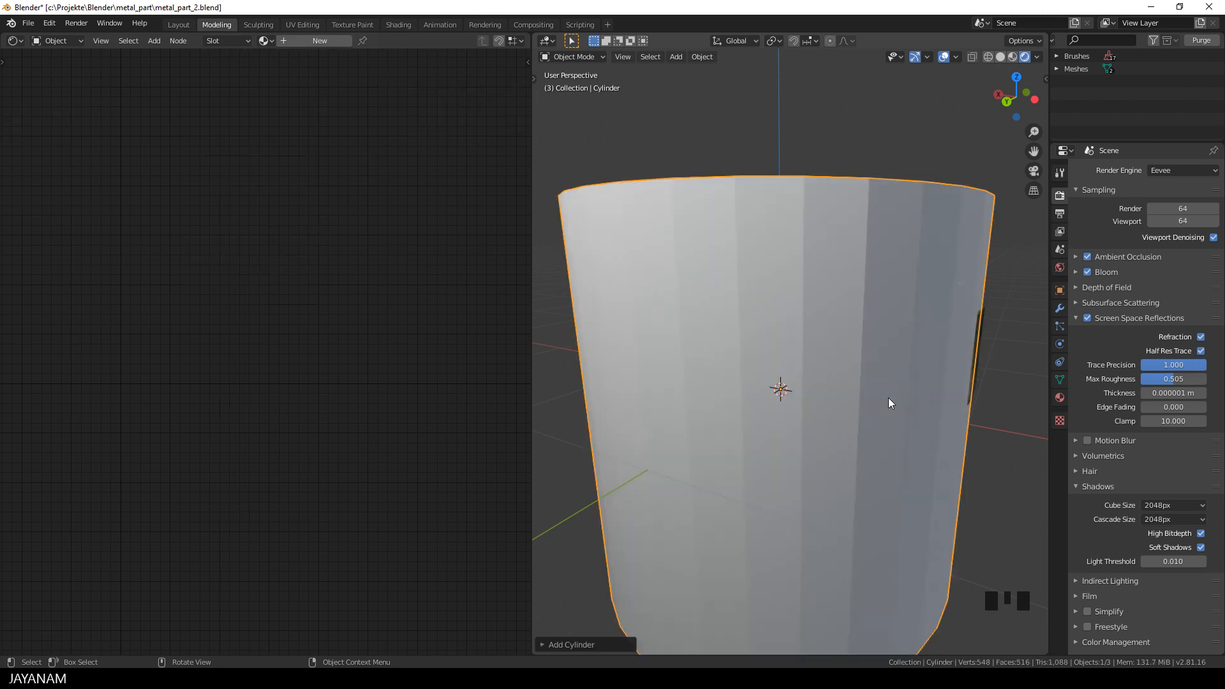
key("s")
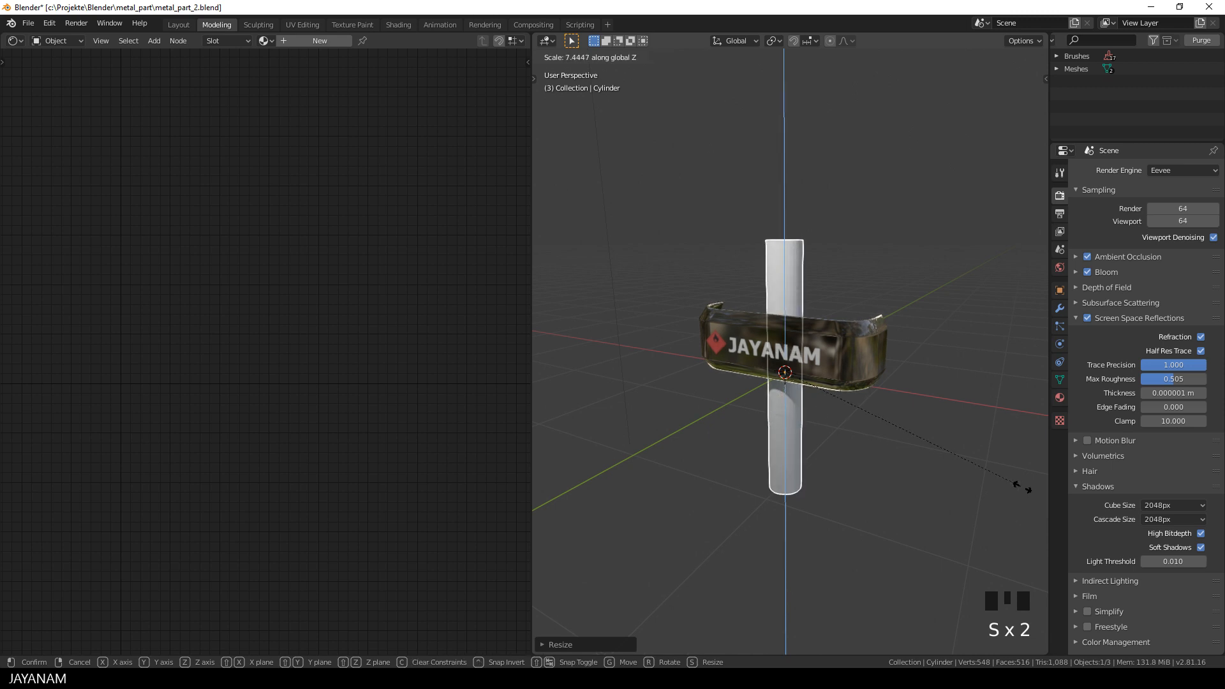
left_click(838, 455)
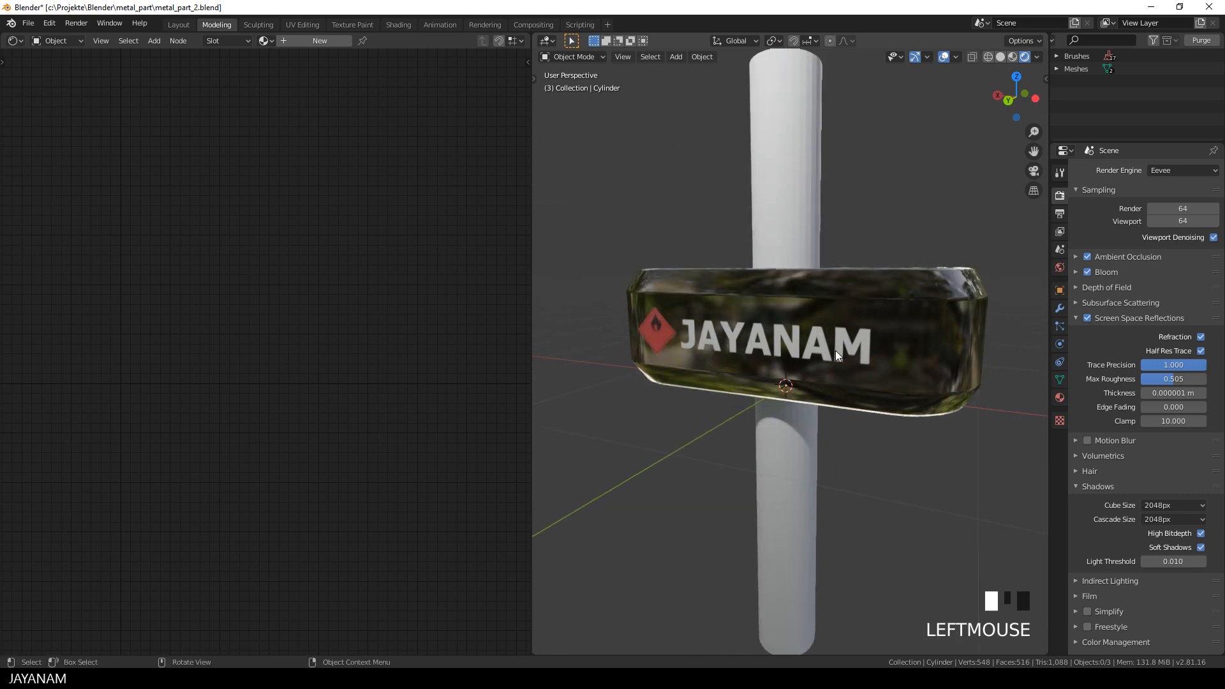
scroll("down", 3)
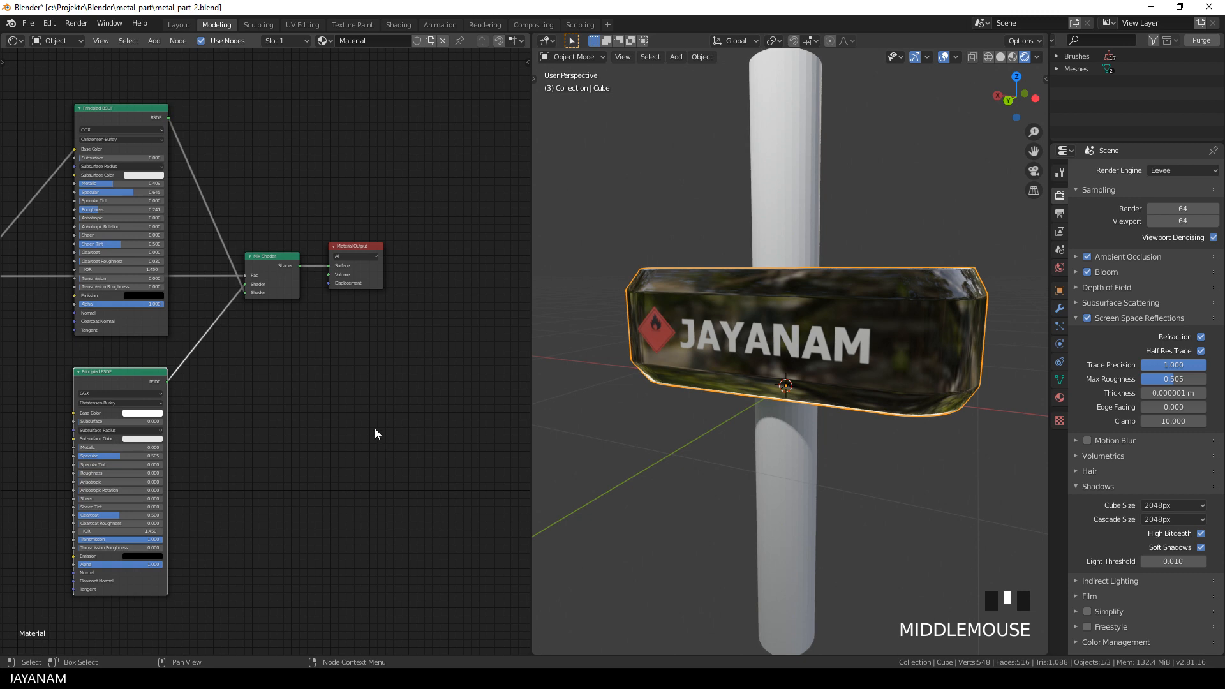
In the material Options sidebar, tick Screen Space Refraction and set Refraction Depth to 0.05 m
key("n")
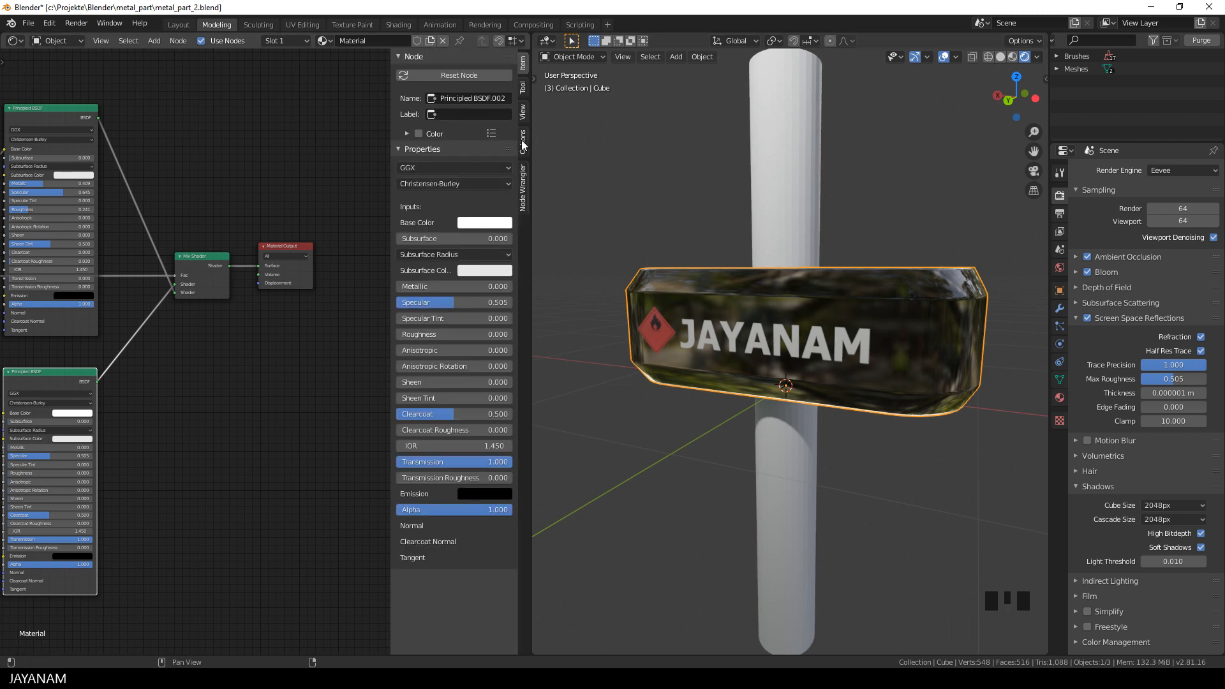
left_click(523, 140)
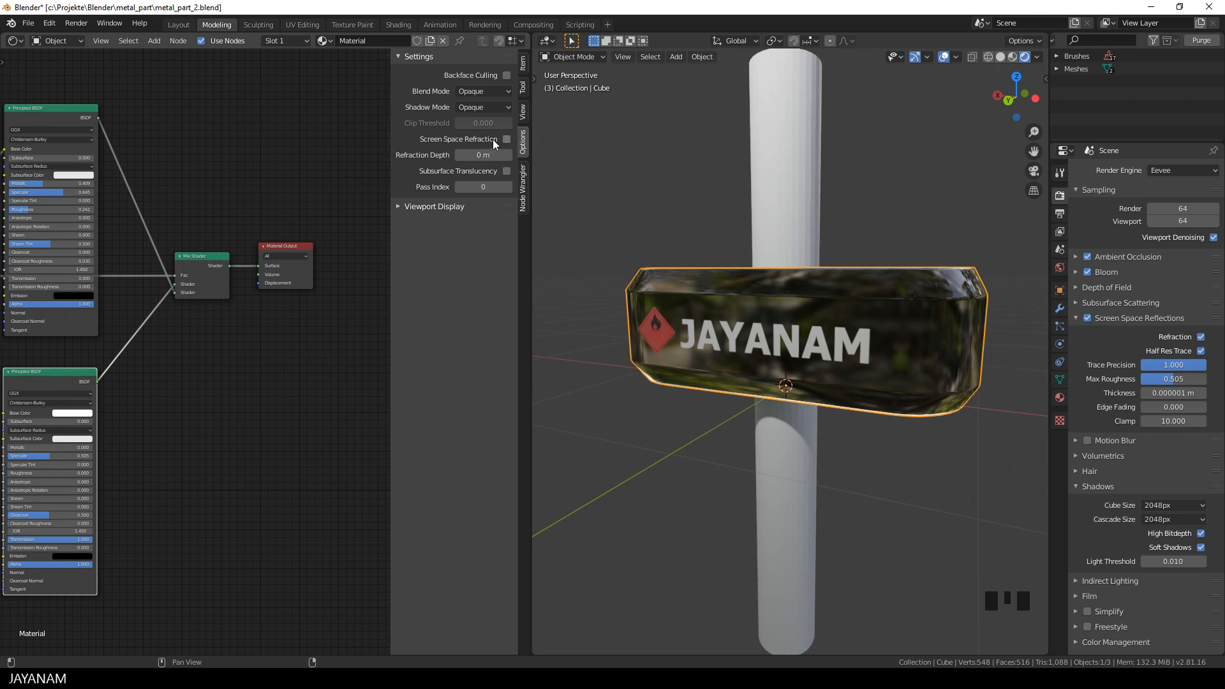
left_click(506, 139)
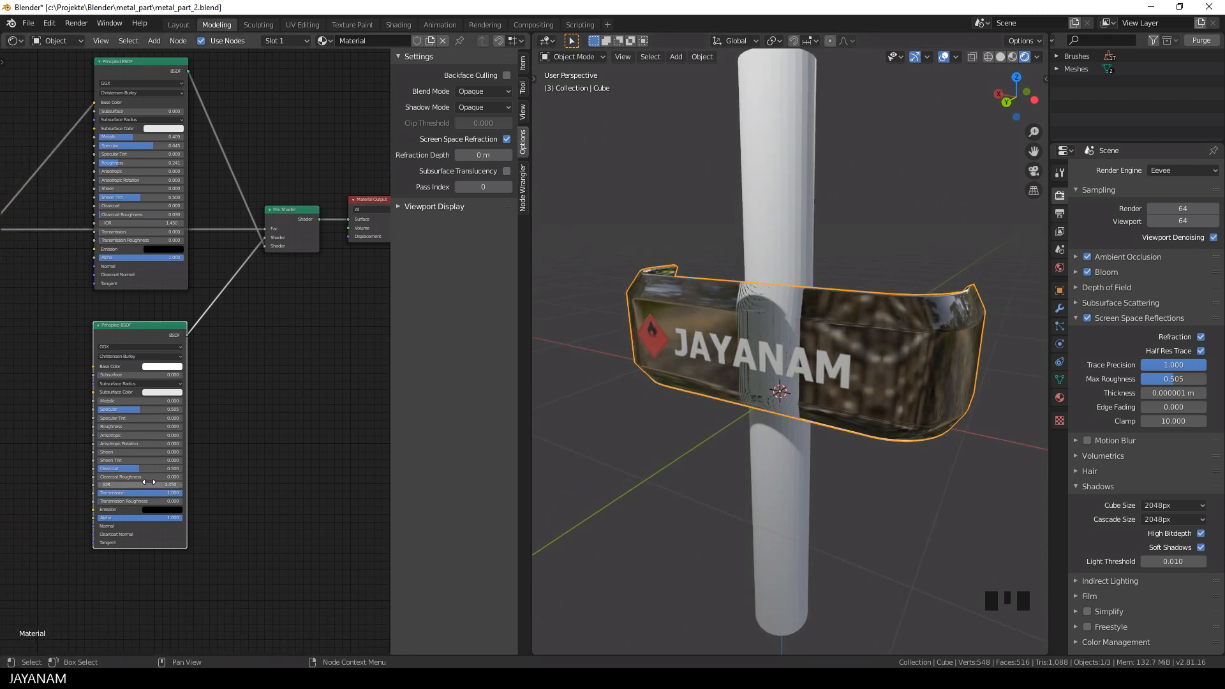
mouse_move(125, 491)
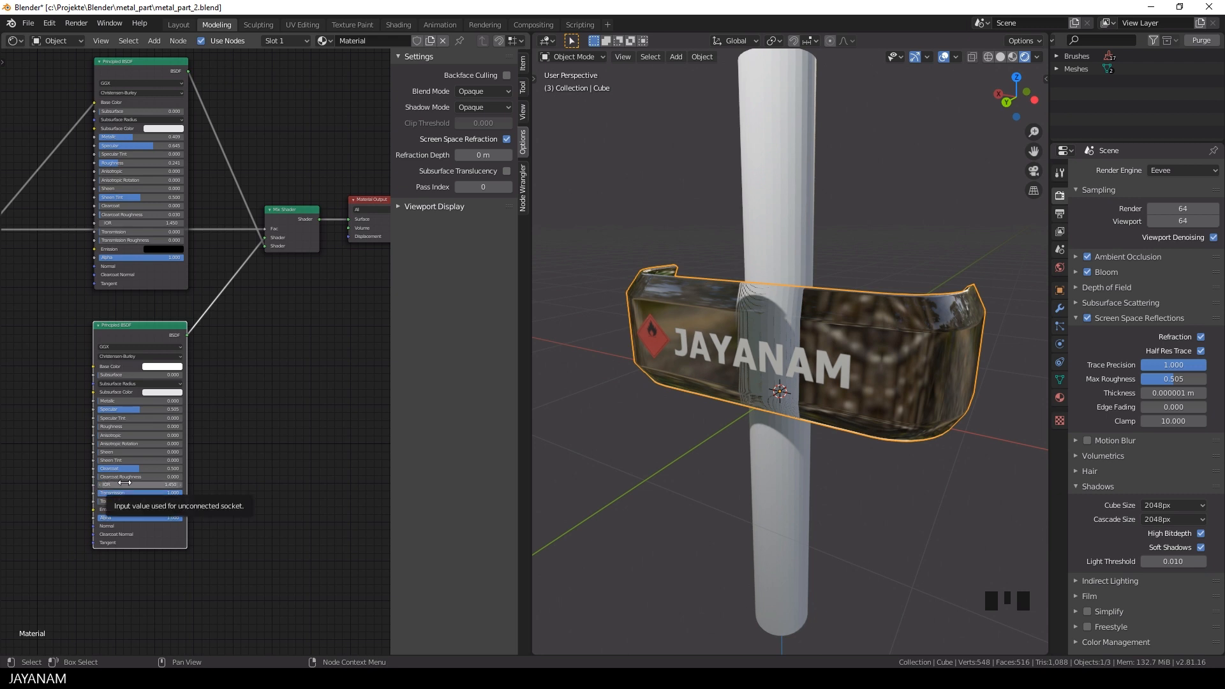
mouse_move(102, 491)
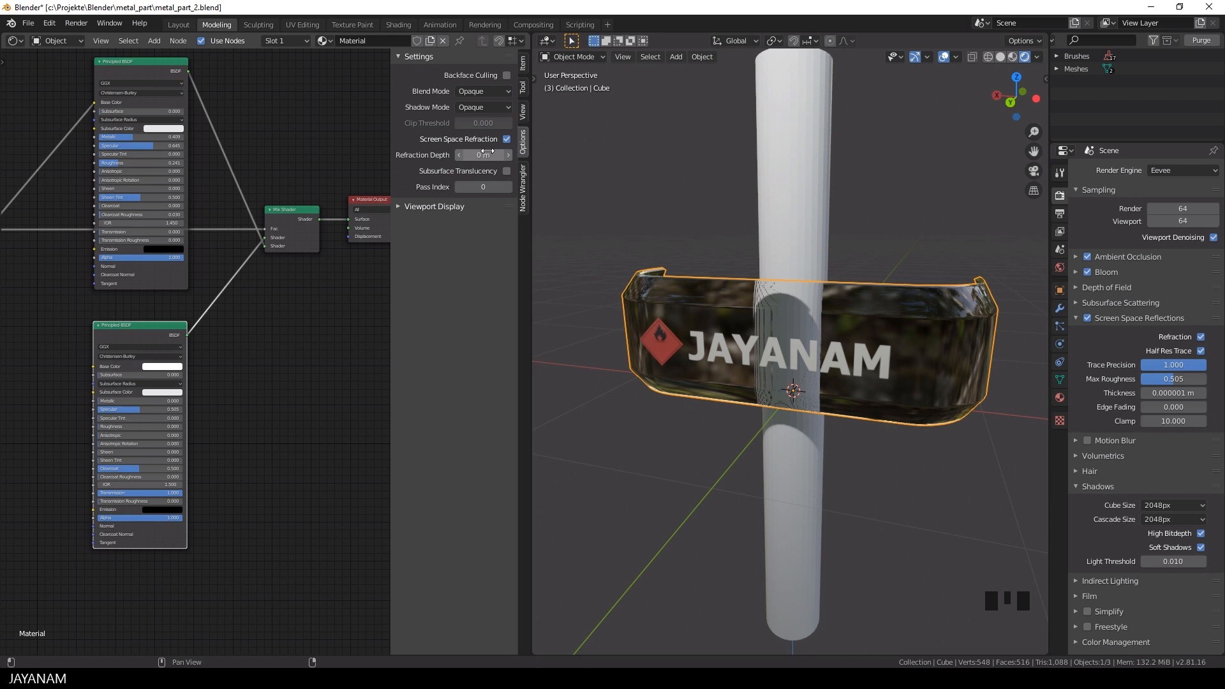
left_click(483, 154)
type(".05")
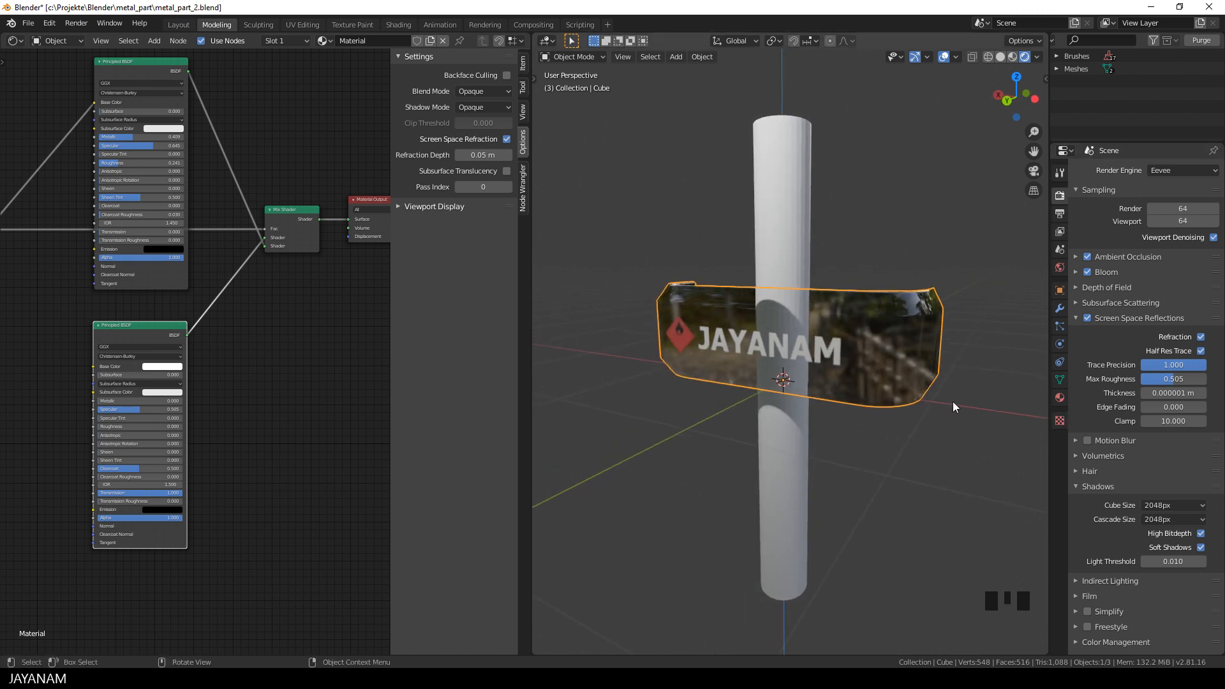
Set the box material's Blend Mode to Alpha Blend and toggle back-face display
middle_click(897, 420)
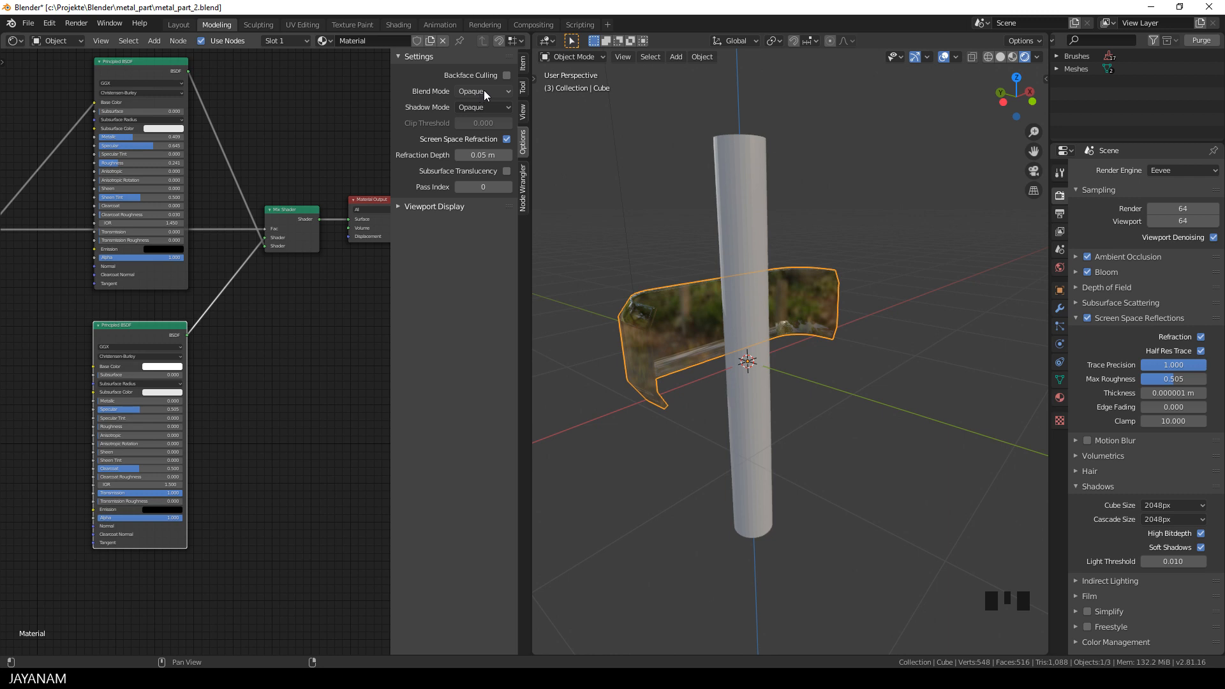
left_click(483, 91)
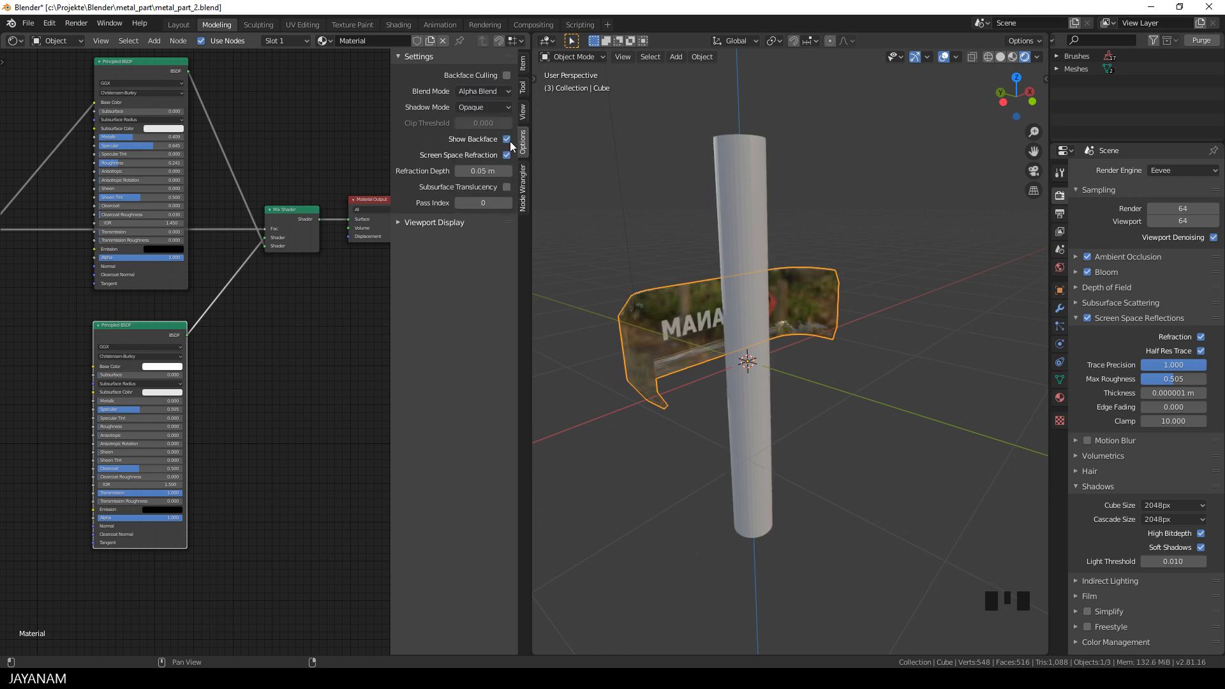
mouse_move(507, 139)
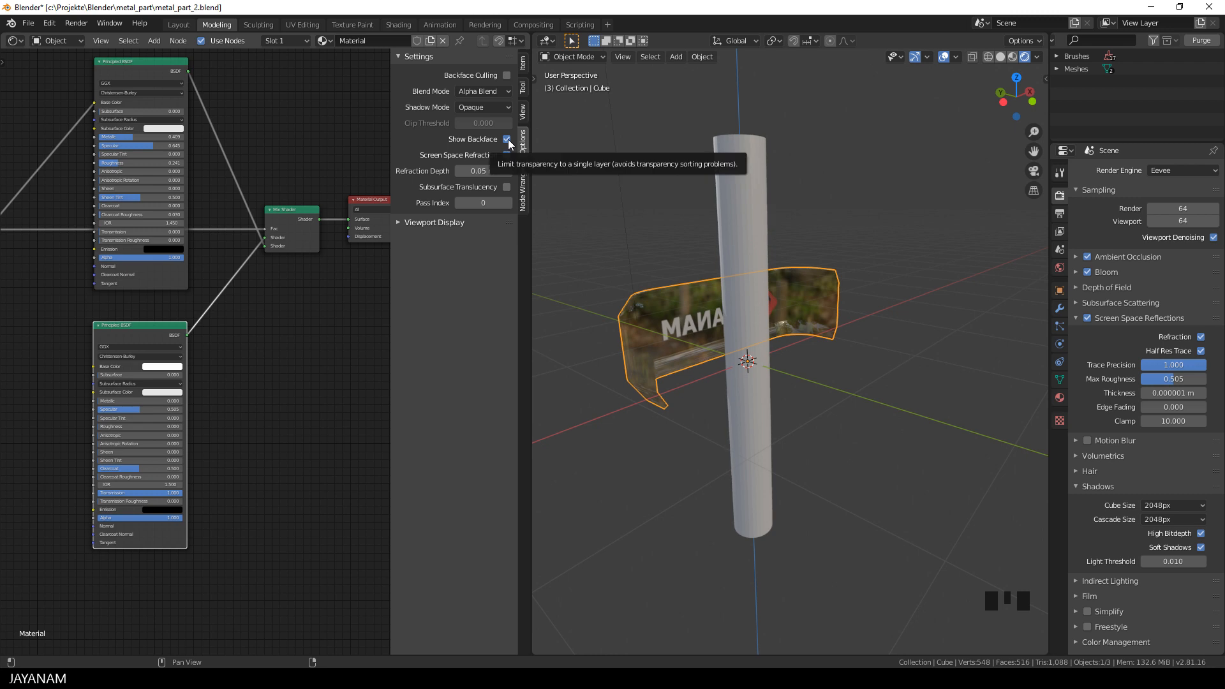
left_click(507, 139)
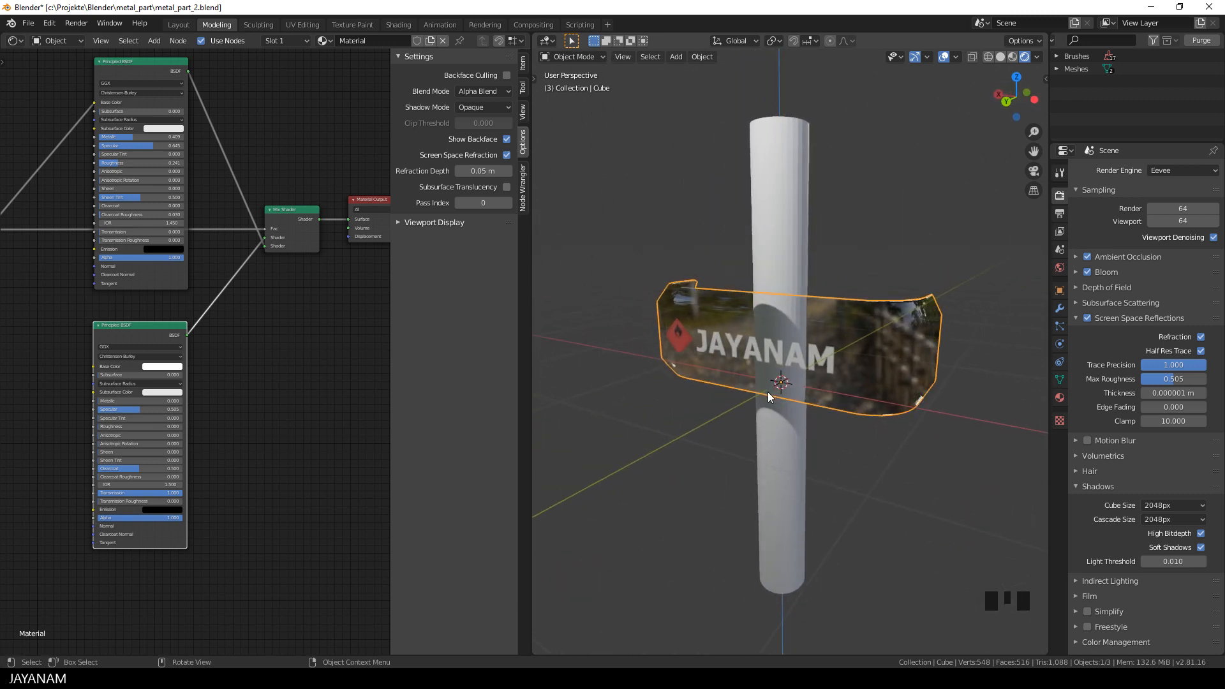
left_click(480, 91)
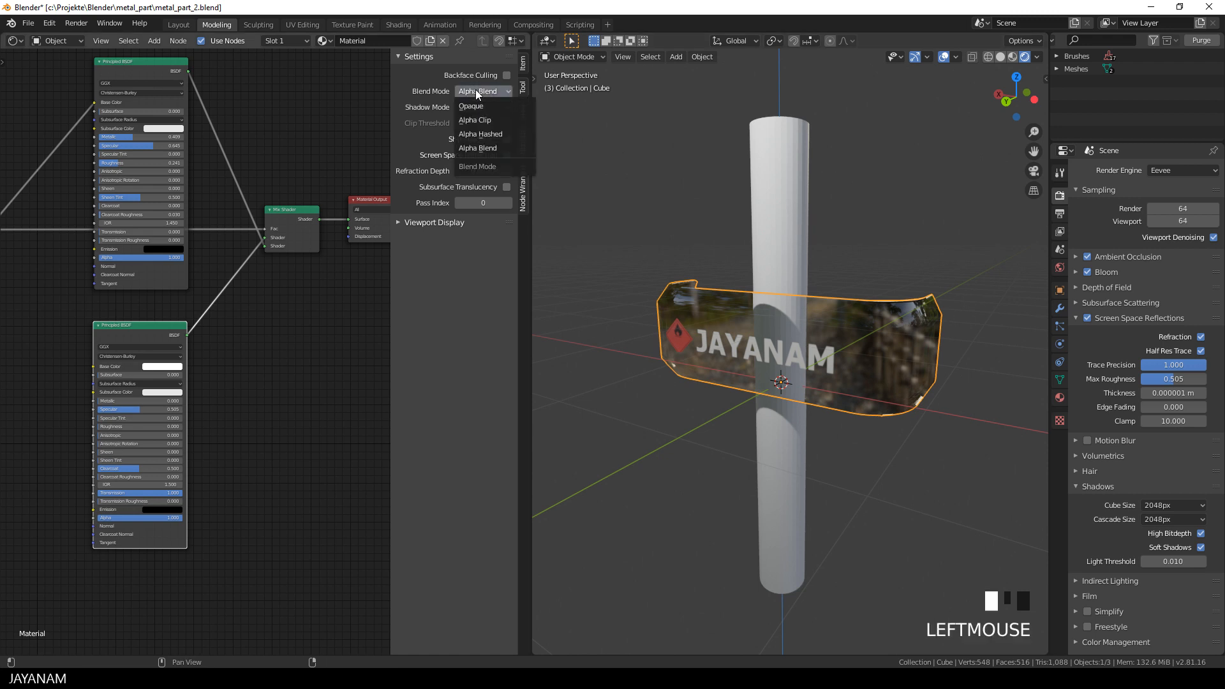
left_click(470, 105)
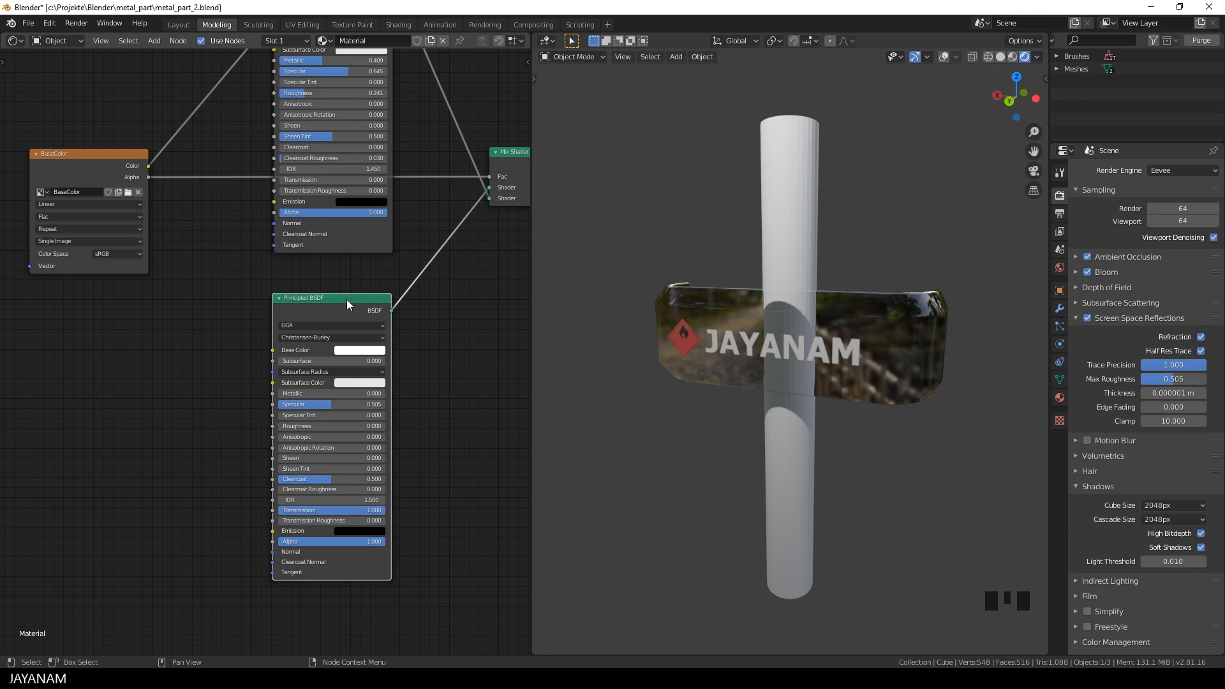
Add a Glass BSDF node, then the Add menu again for the Glossy BSDF
scroll("down", 3)
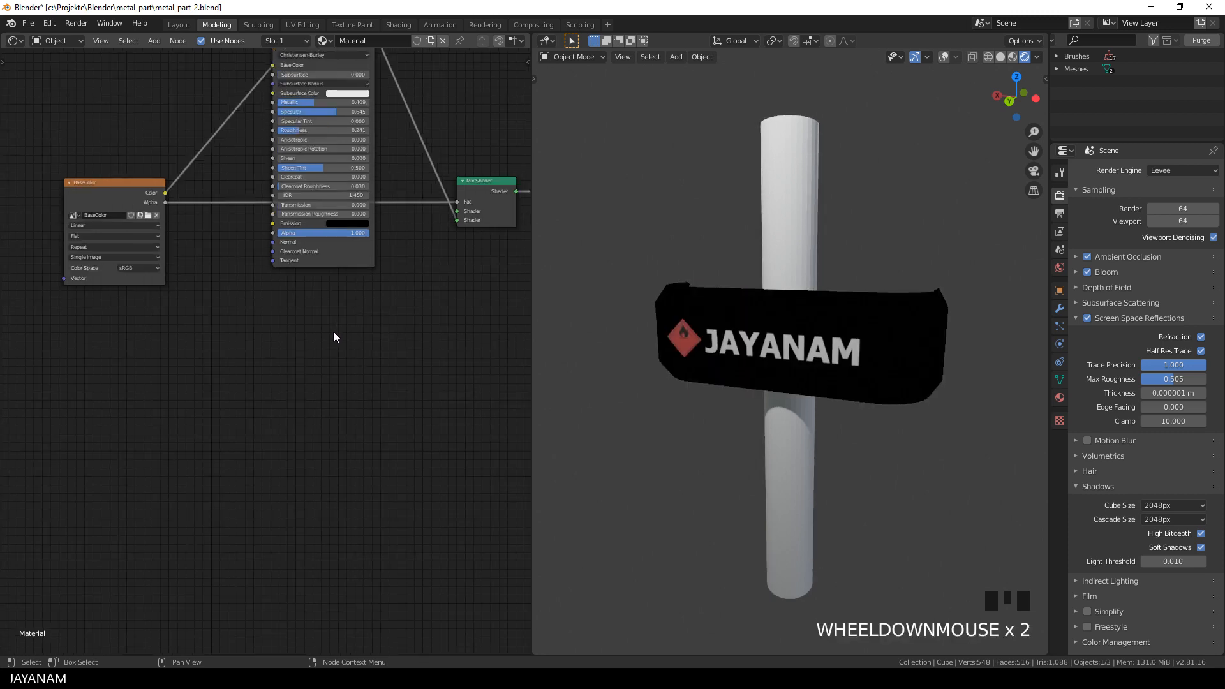
key("shift+a")
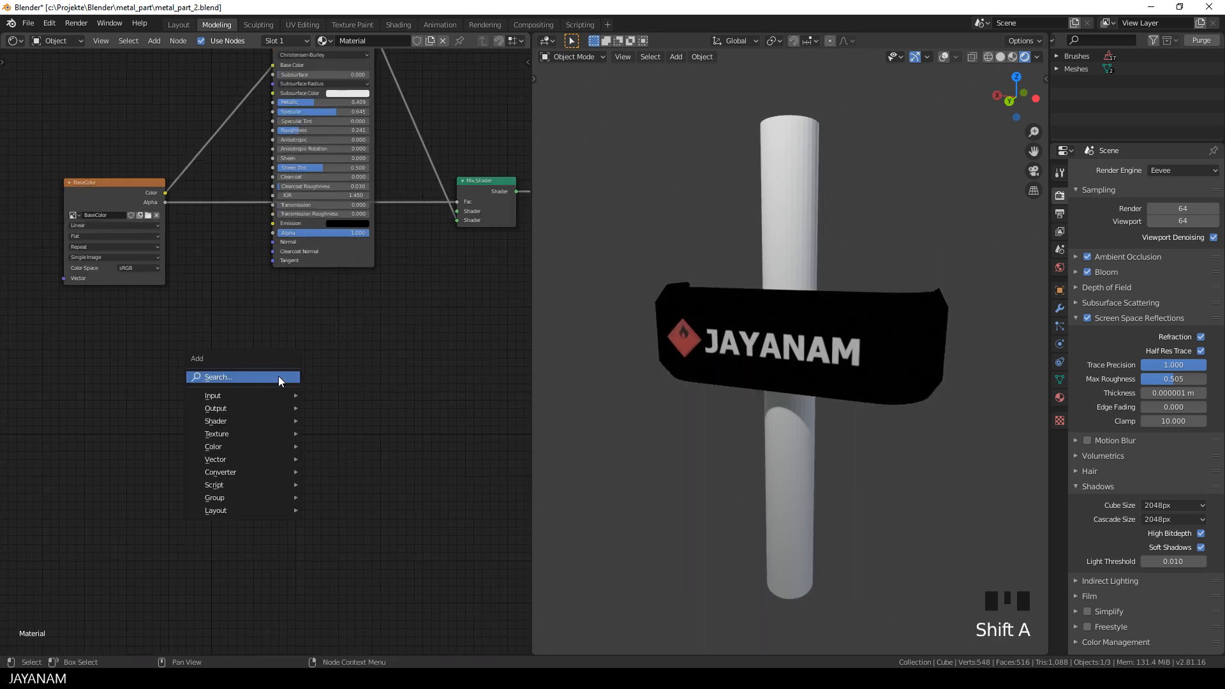
left_click(212, 394)
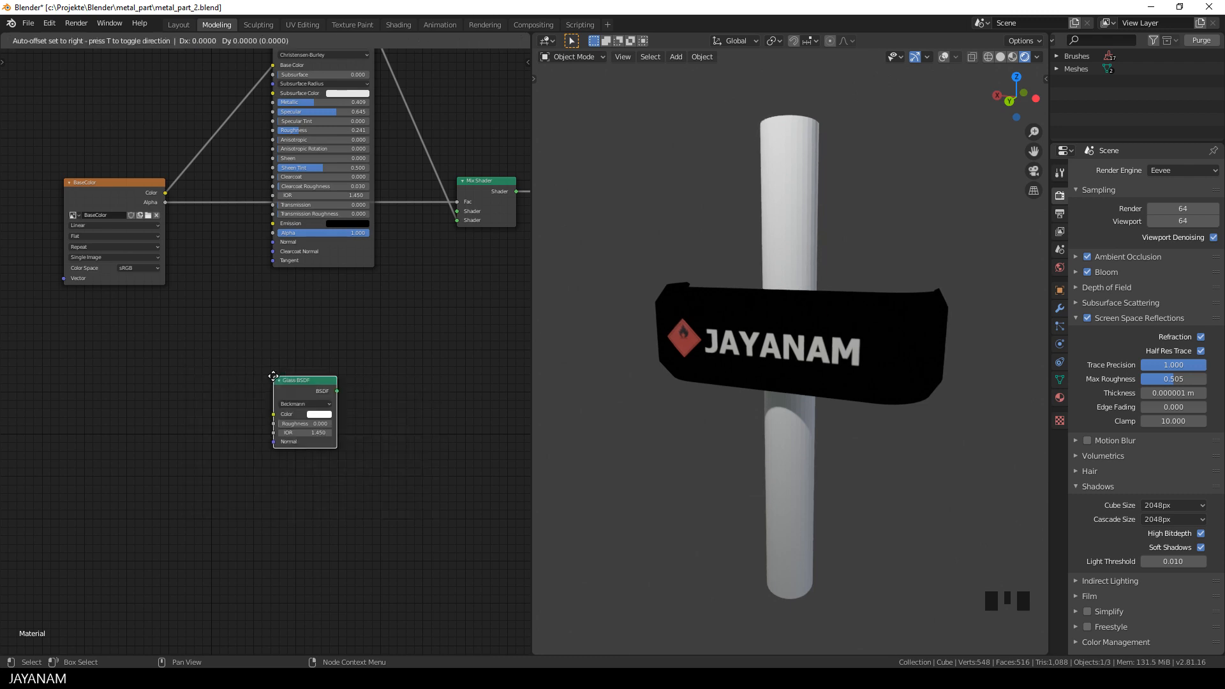
scroll("up", 3)
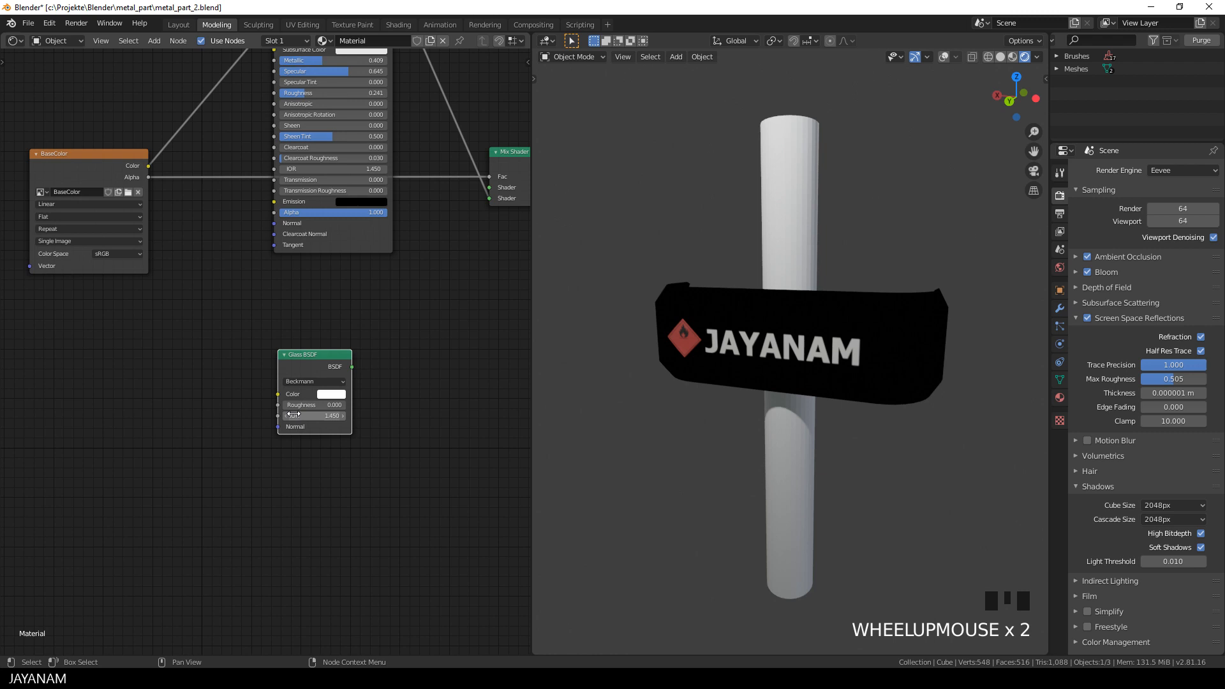
scroll("down", 3)
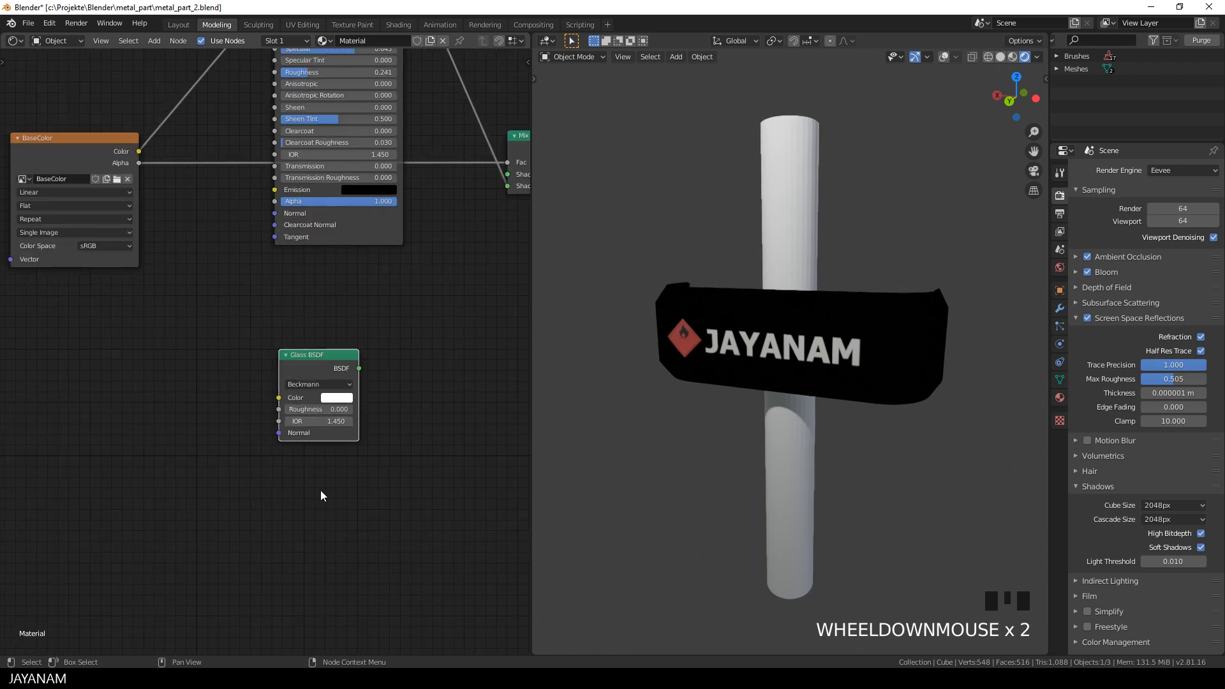
key("shift+a")
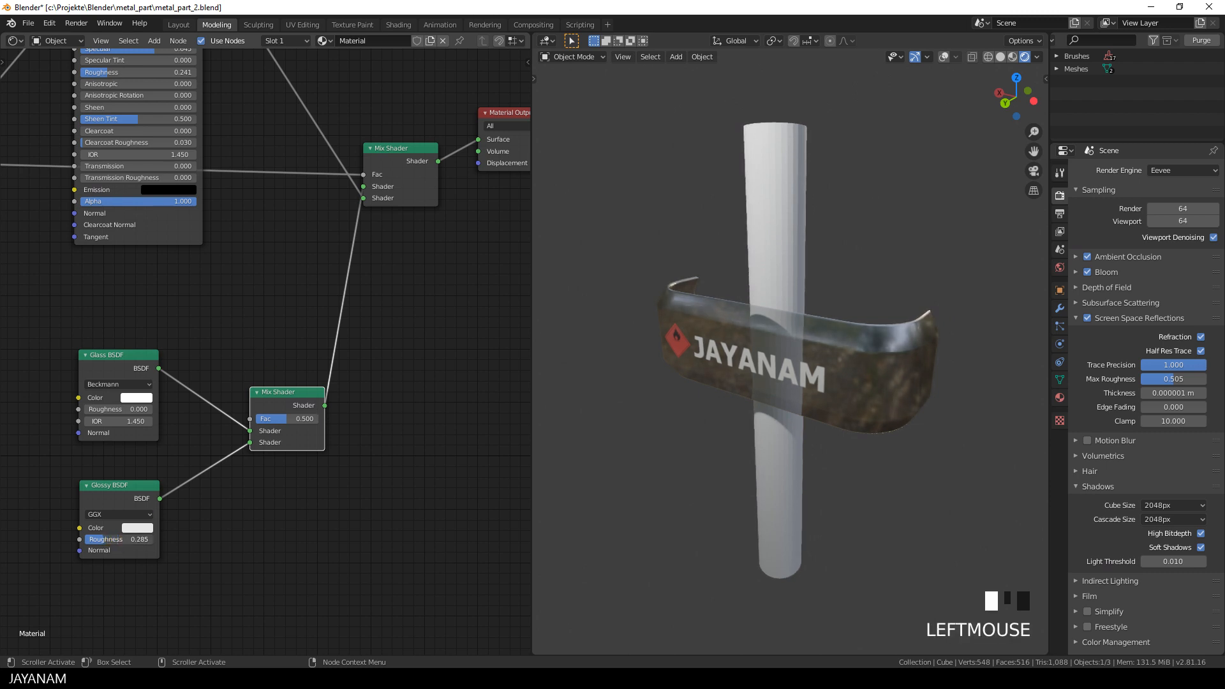
Set the Glossy BSDF roughness to about 0.023 and choose a light green colour
left_click(118, 539)
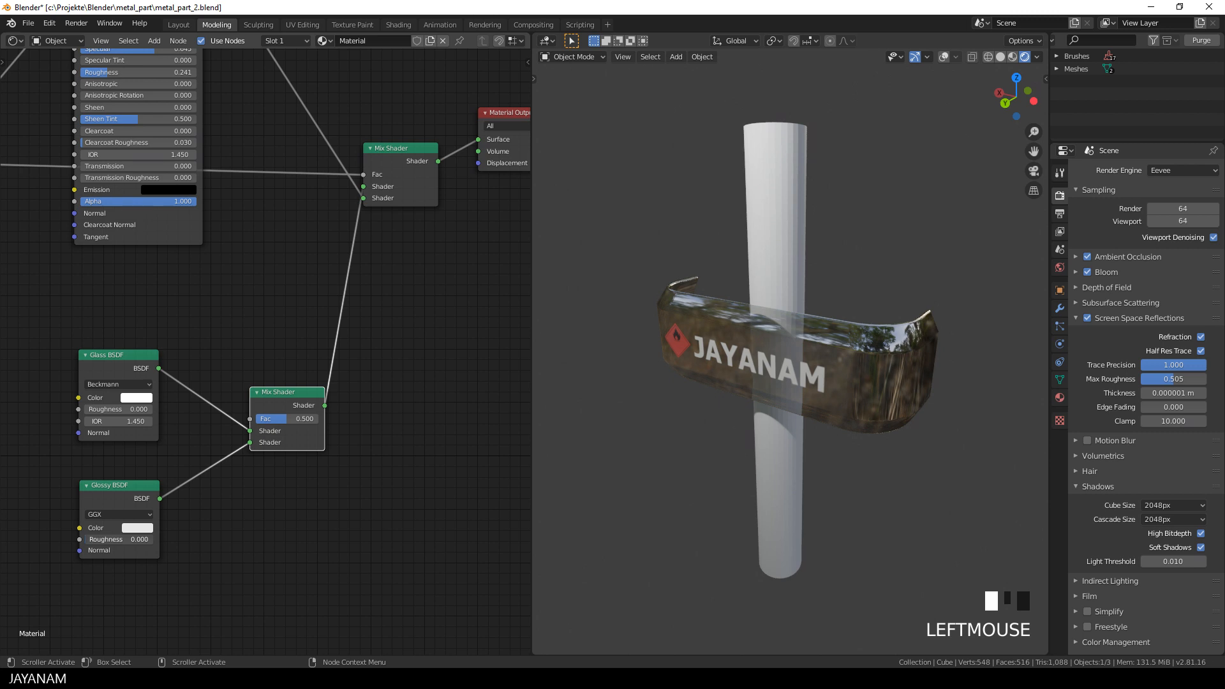
left_click(117, 539)
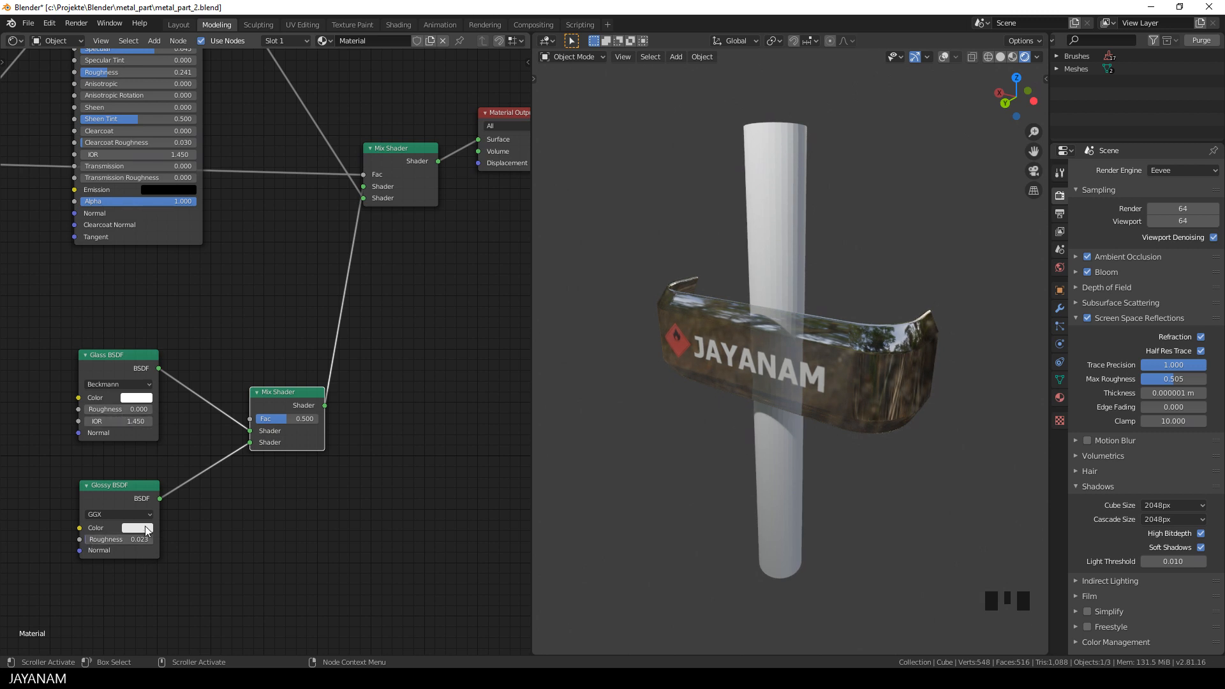
left_click(137, 527)
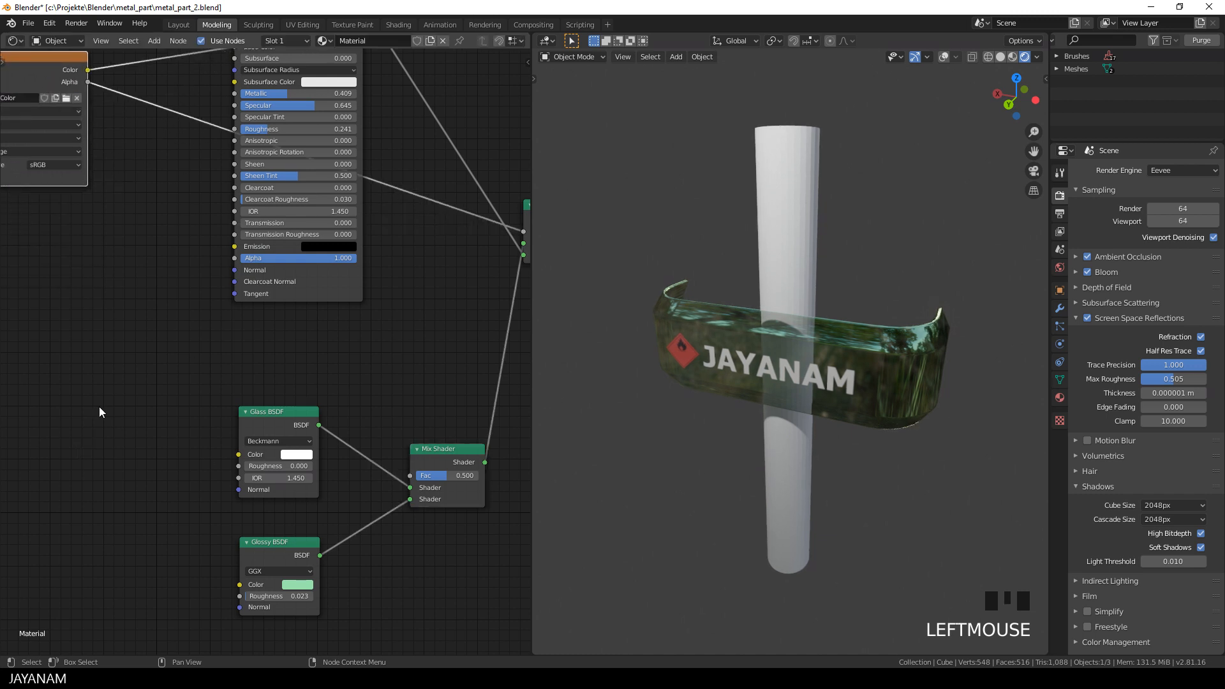
Add a Fresnel node feeding the Mix Shader factor, with IOR 1.250
key("shift+a")
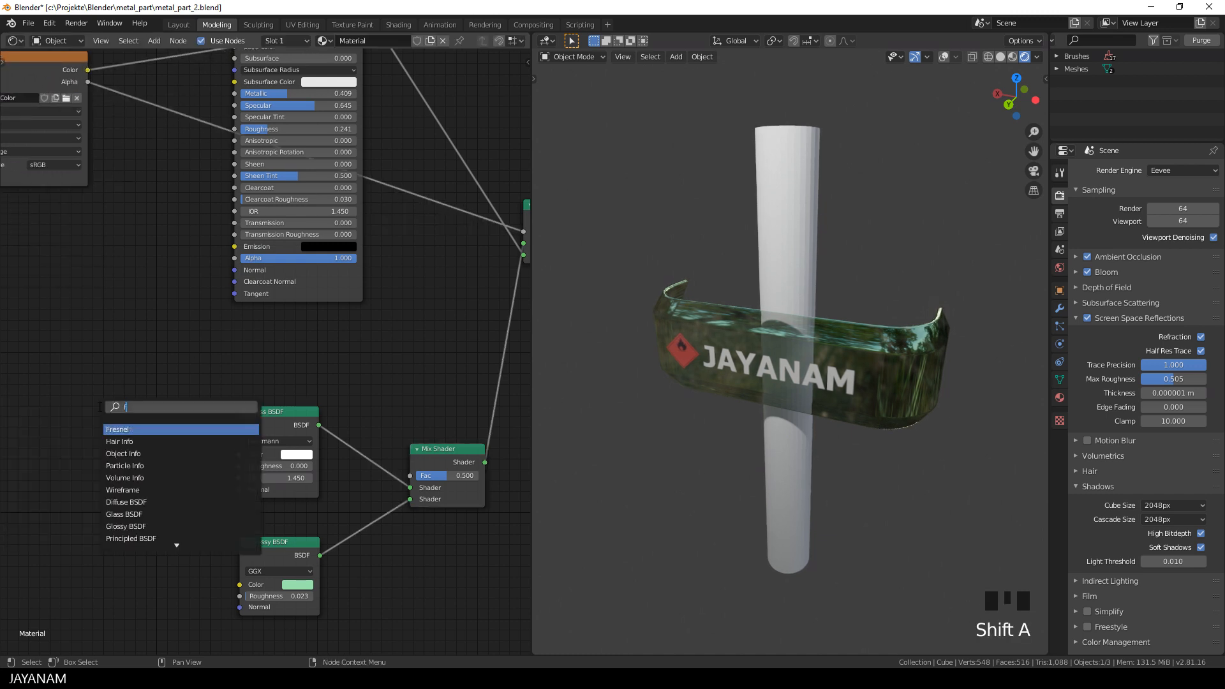
left_click(116, 428)
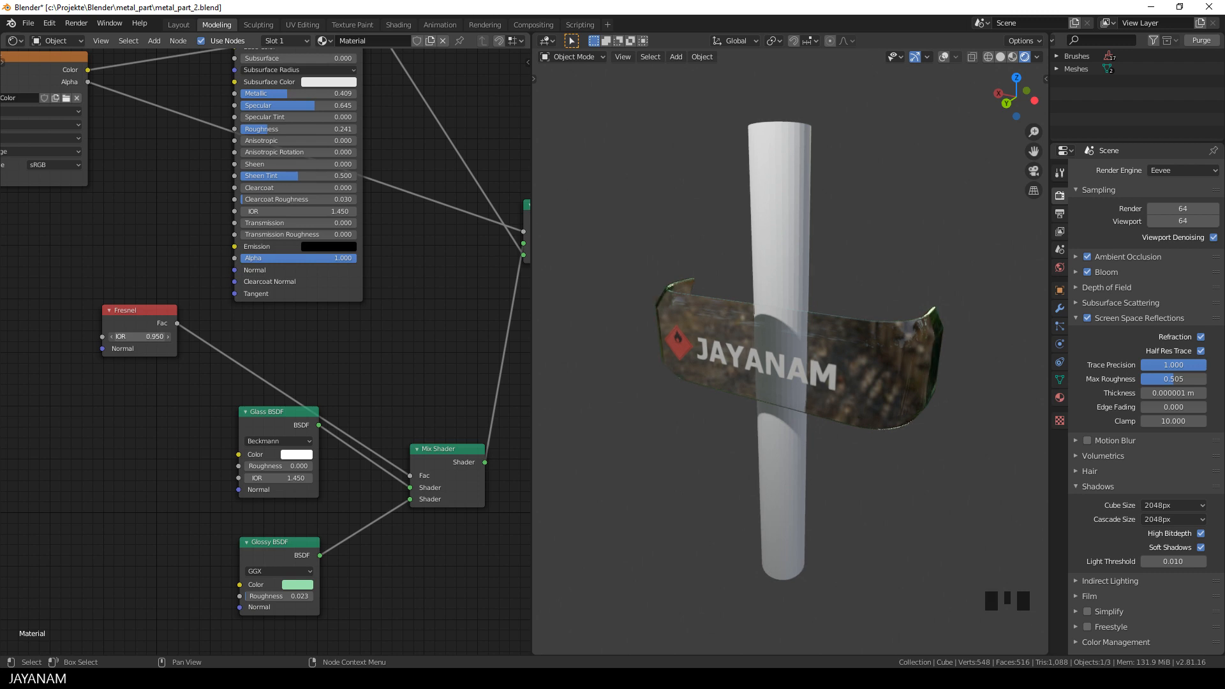
left_click(139, 336)
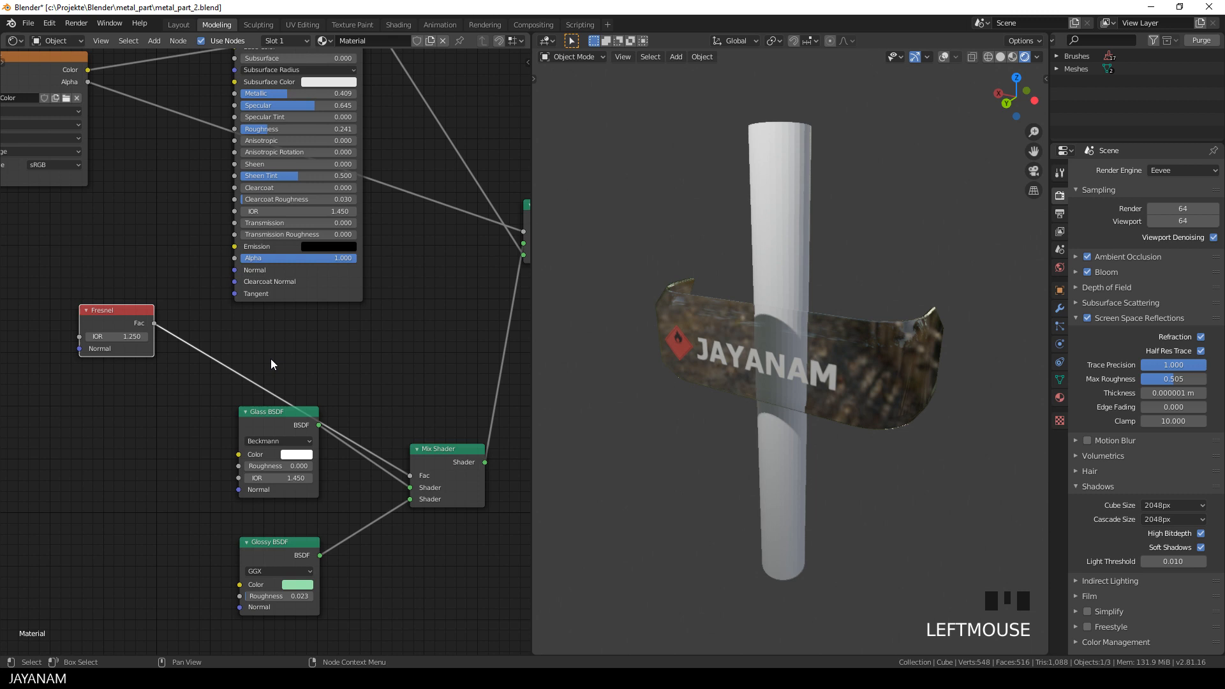
Search 'rgb cu' to add an RGB Curves node between Fresnel and the Mix Shader
key("shift+a")
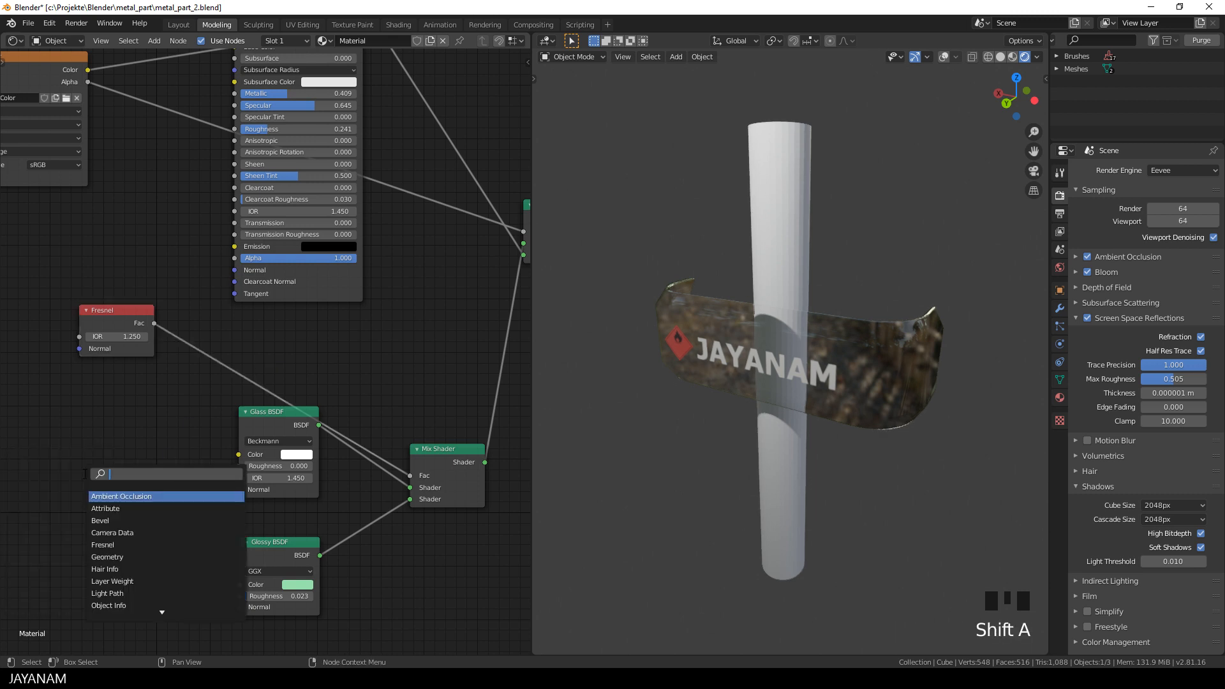
type("r")
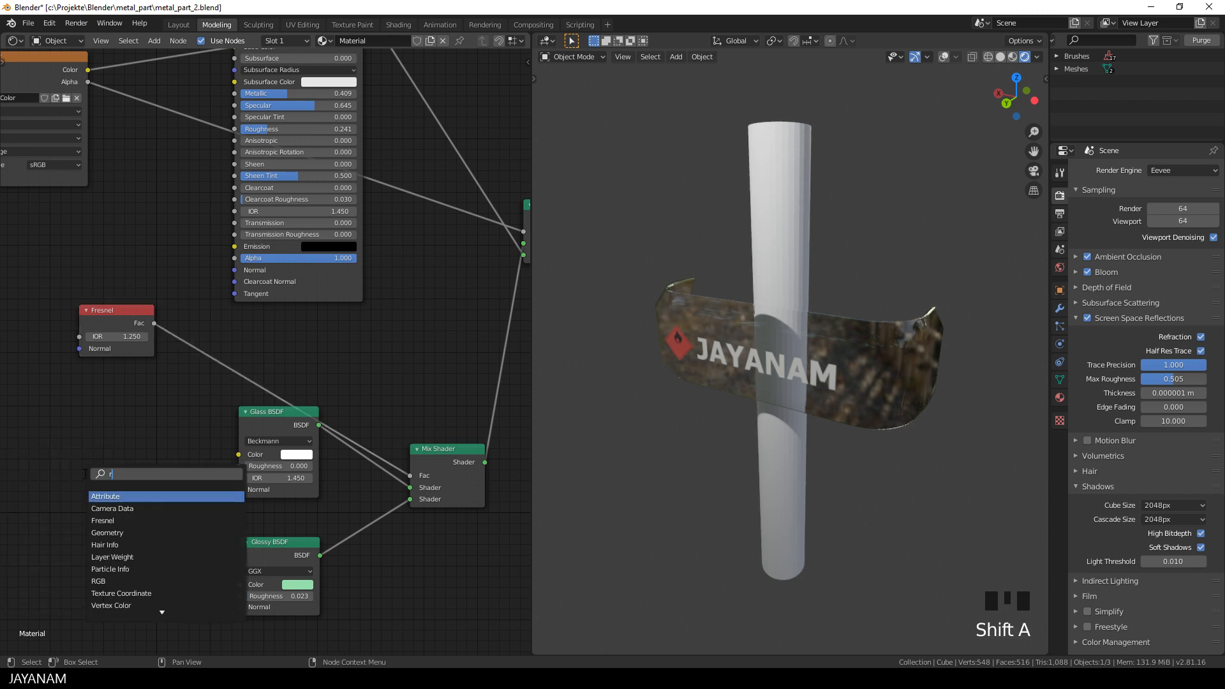
type("gb cu")
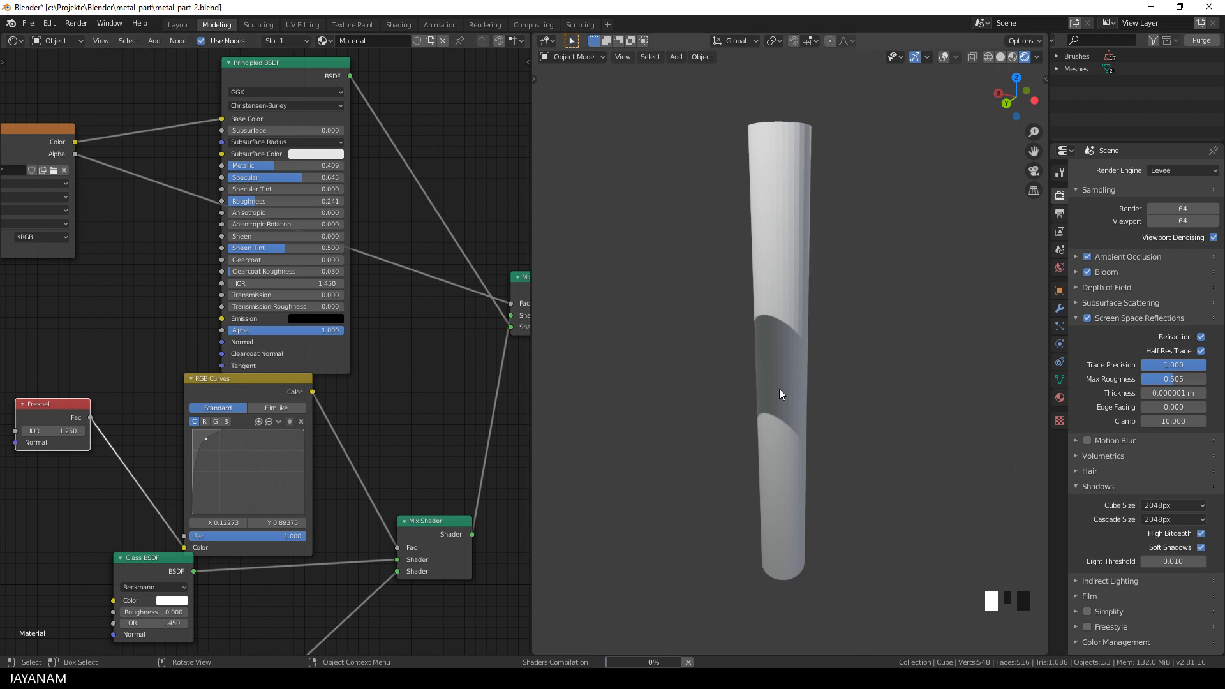
middle_click(781, 390)
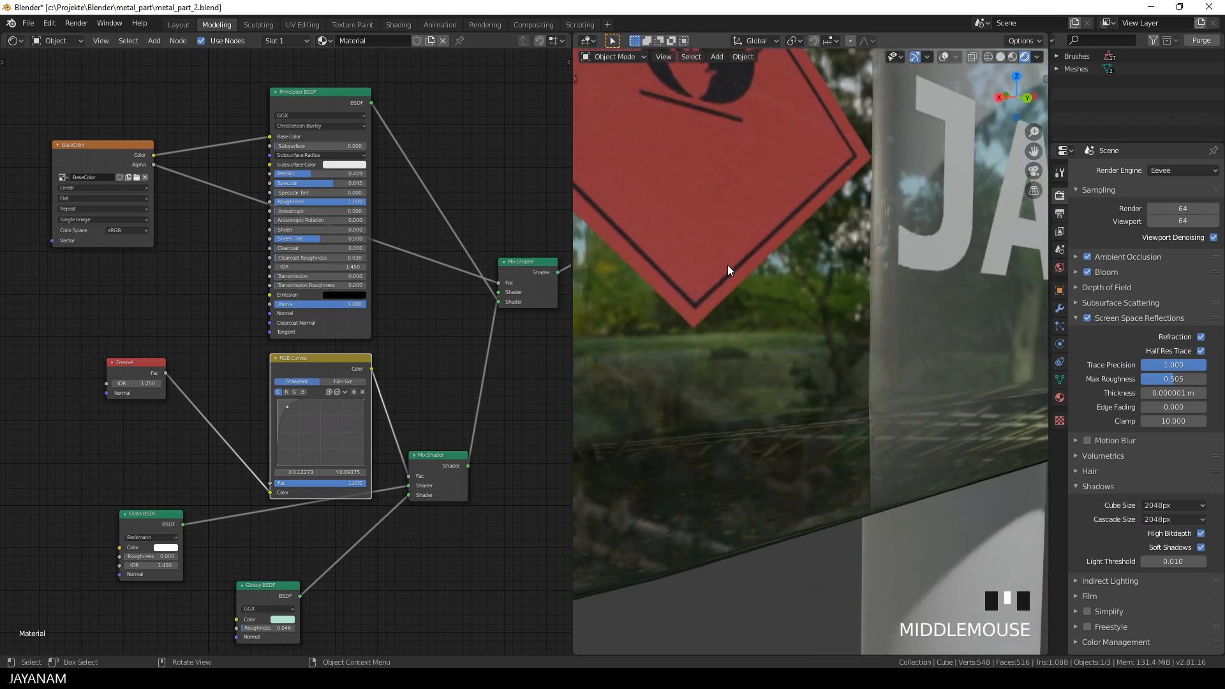
scroll("down", 3)
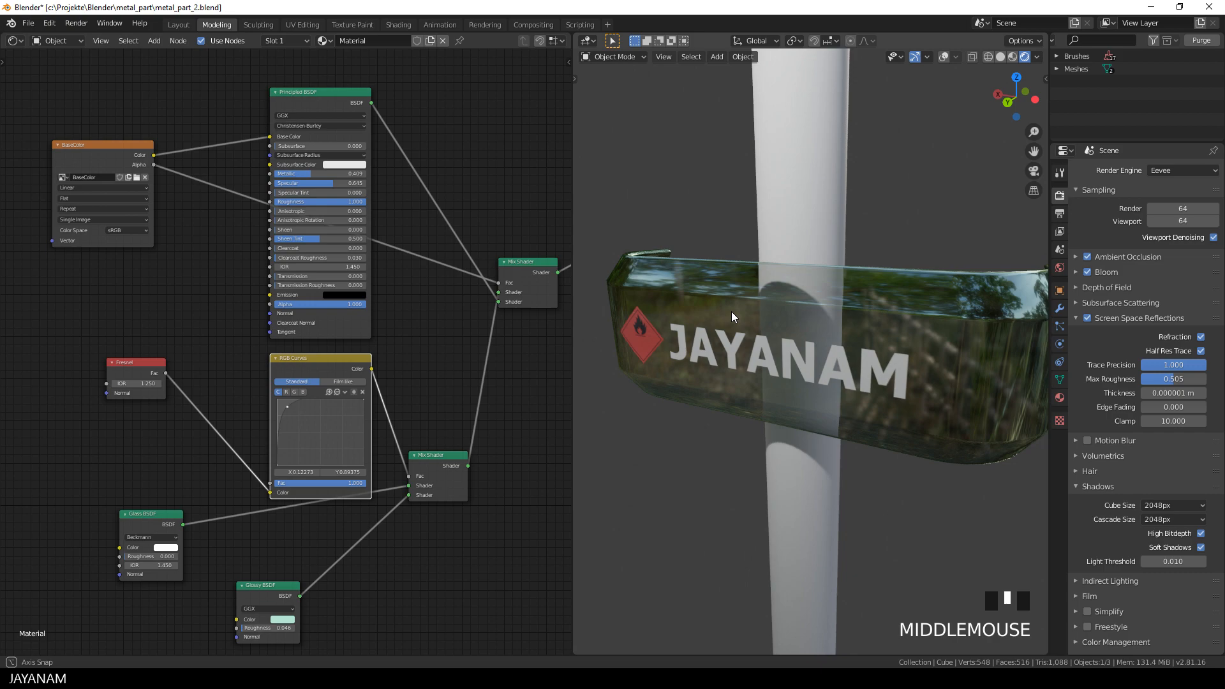
scroll("down", 3)
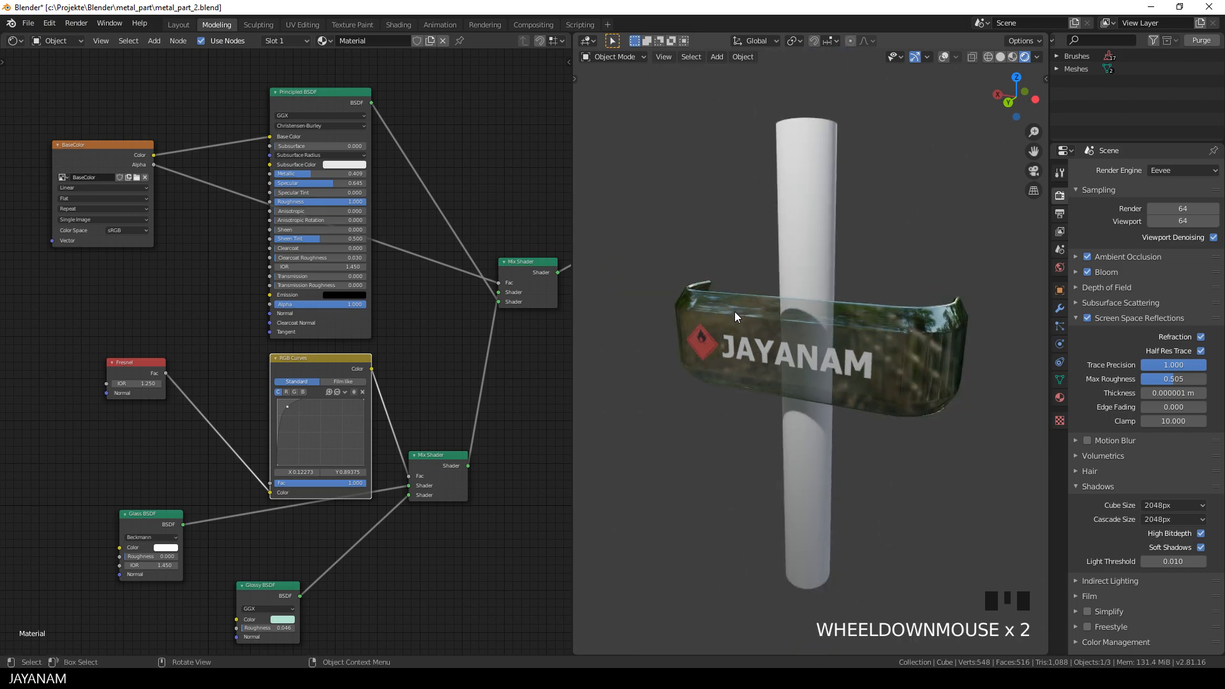